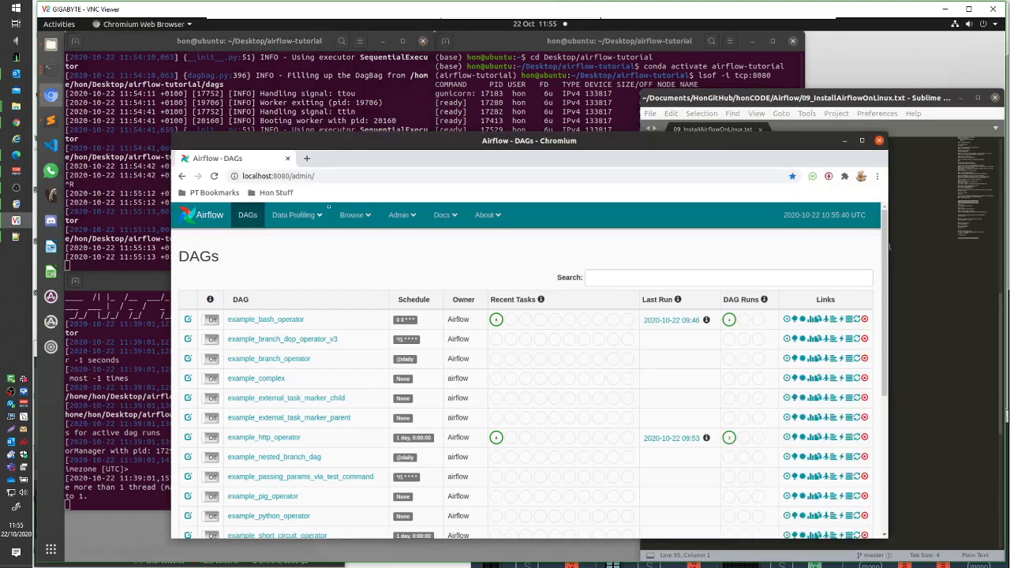
- Bring the Sublime Text notes on stopping the webserver to the front
click(276, 175)
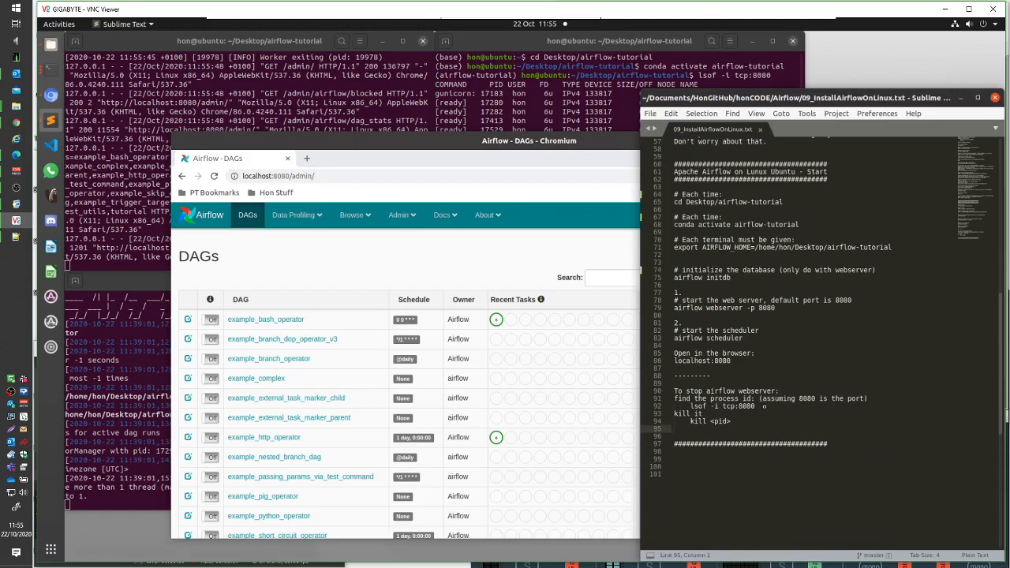
- Copy the 'lsof -i tcp:8080' command from the notes
drag(677, 399, 763, 407)
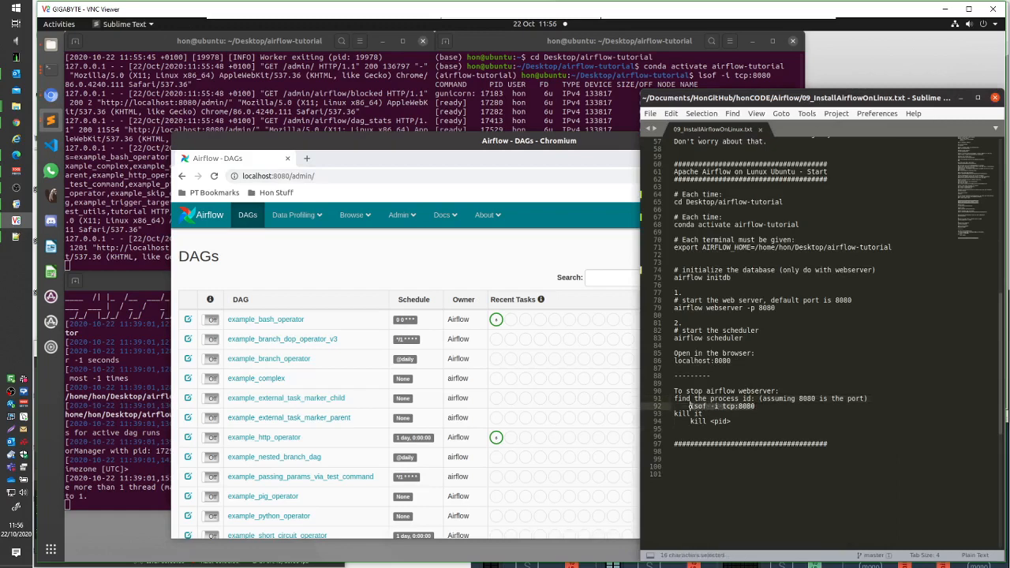
key(ctrl+c)
text(kill)
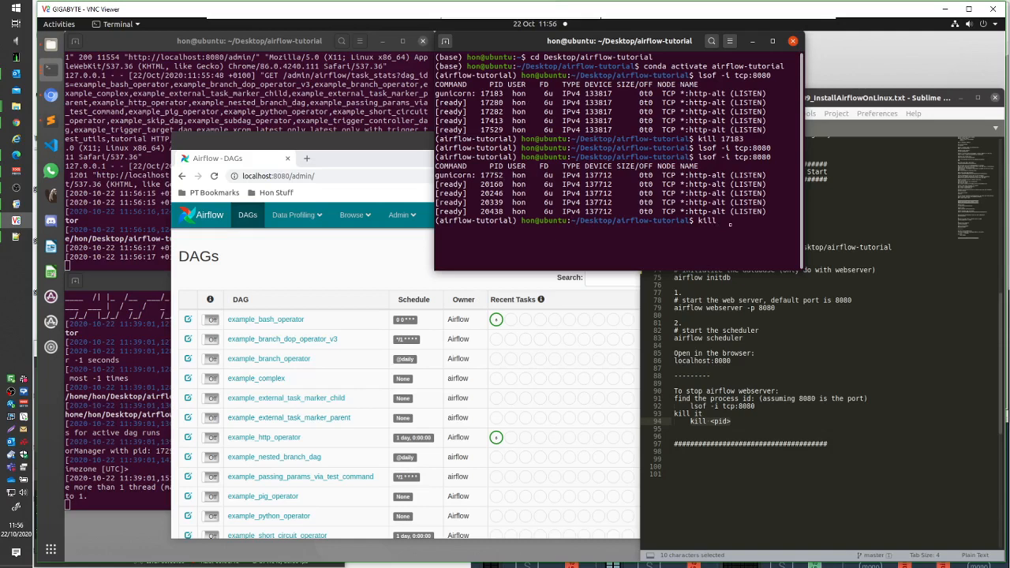
- Run 'kill 17752' to stop the gunicorn webserver master process
text(1)
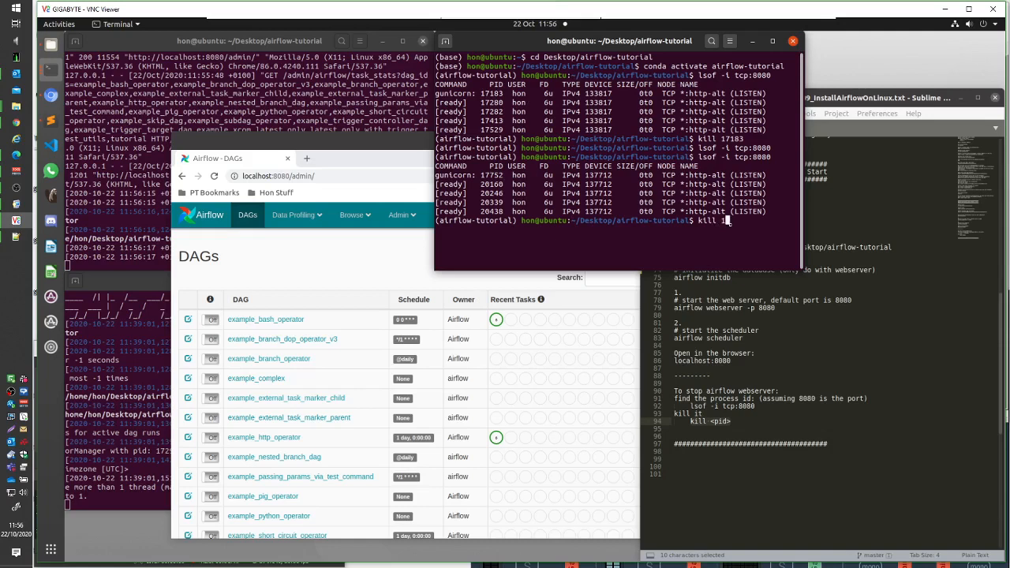
text(7752)
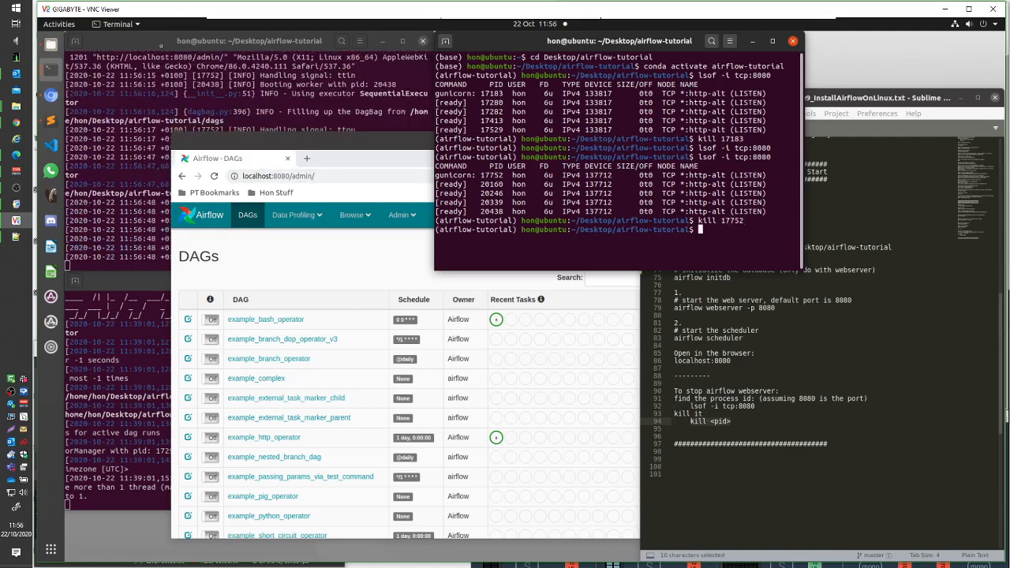
key(Return)
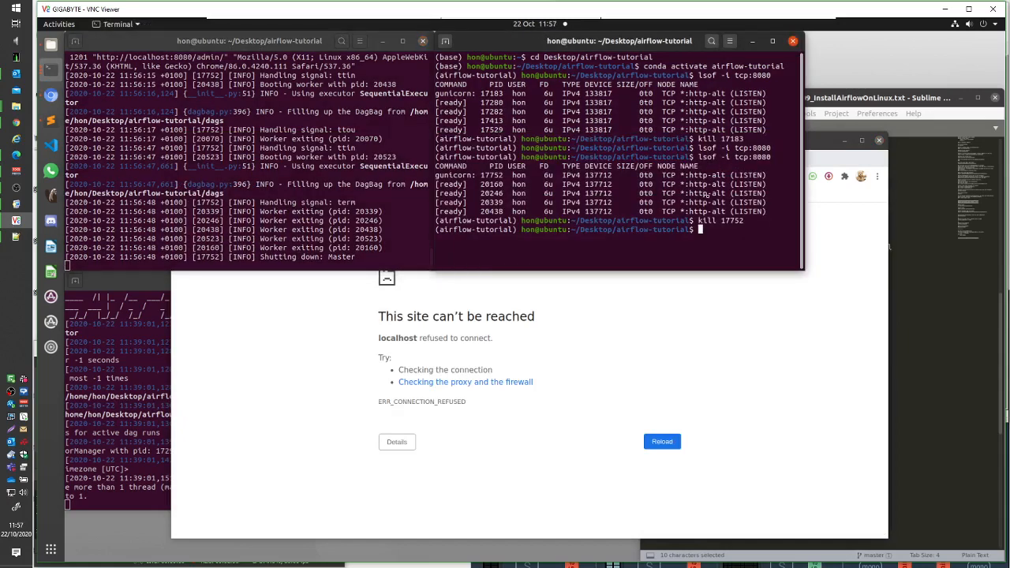
- Check port 8080 with 'lsof -i tcp:8080', then enter 'airflow webserver -p 8080'
text(lsof -i tcp:8080)
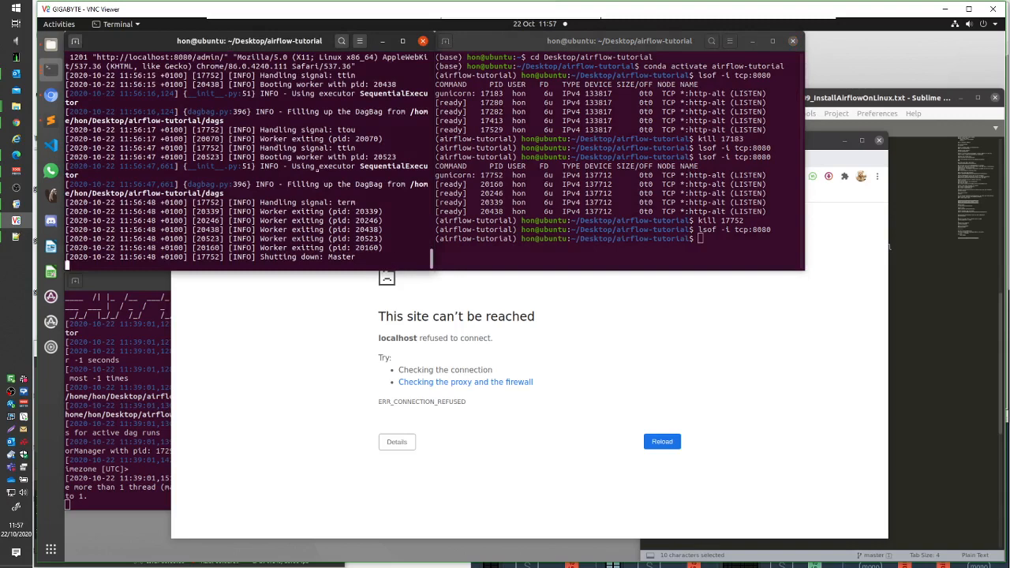
key(ctrl+c)
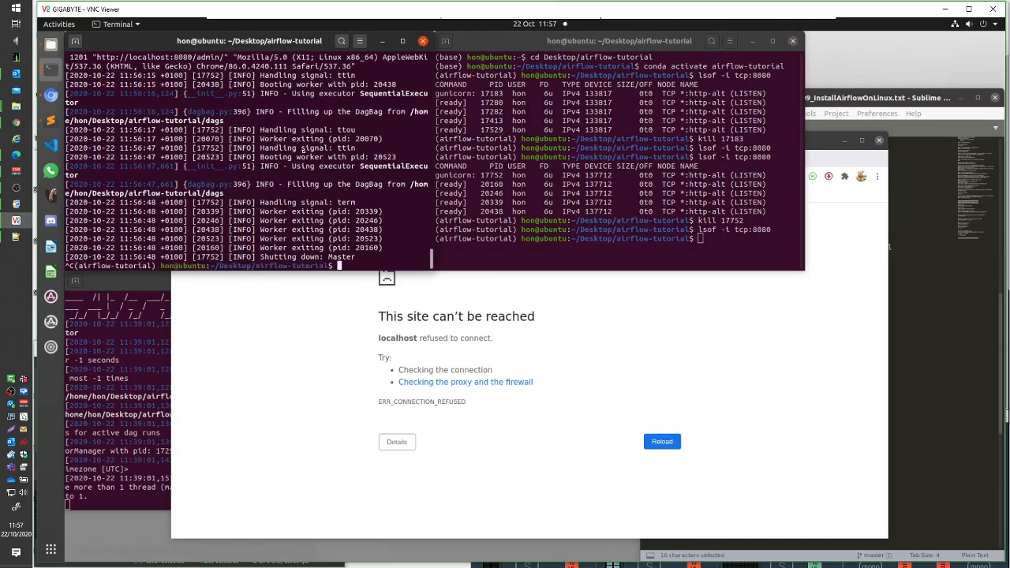
text(airflow webserver -p 8080)
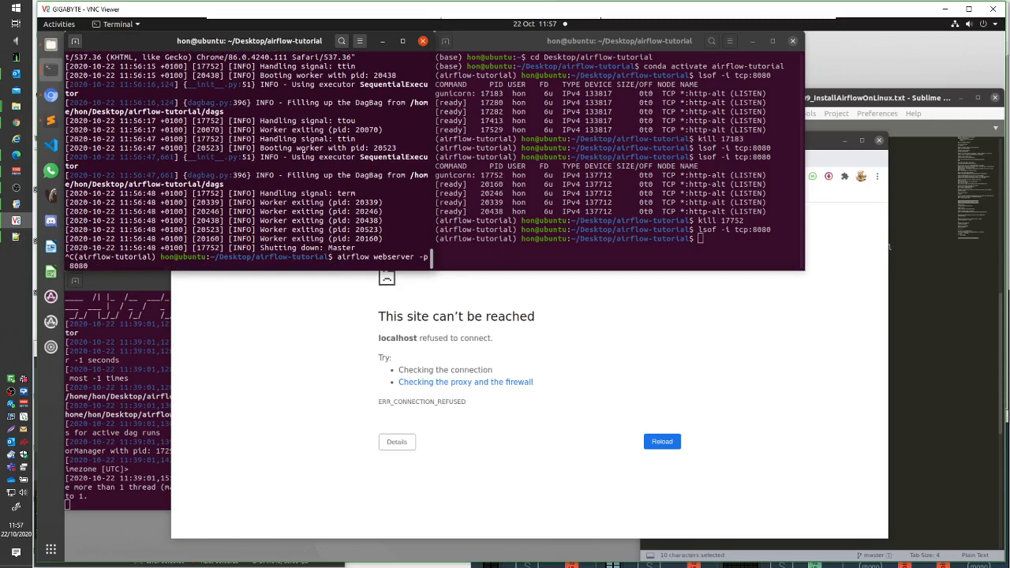